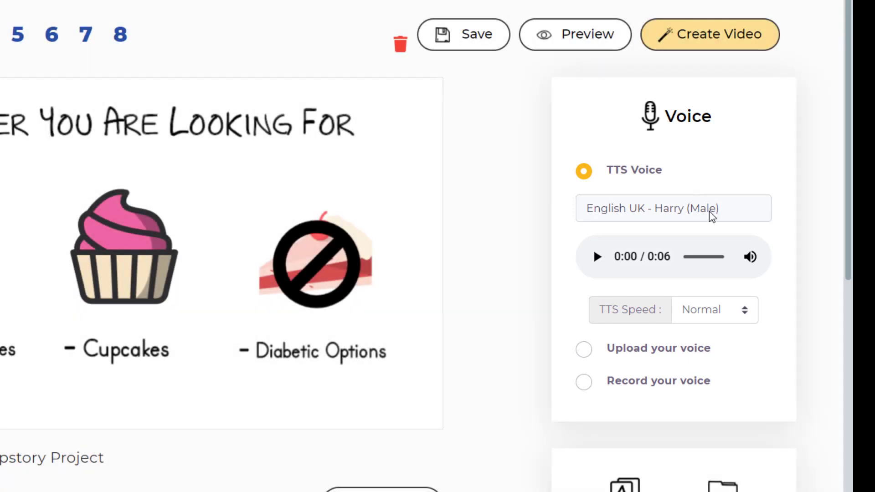
Bring up the TTS speed choices, ranging from Lazy to Incredible, with Normal still chosen
click(672, 207)
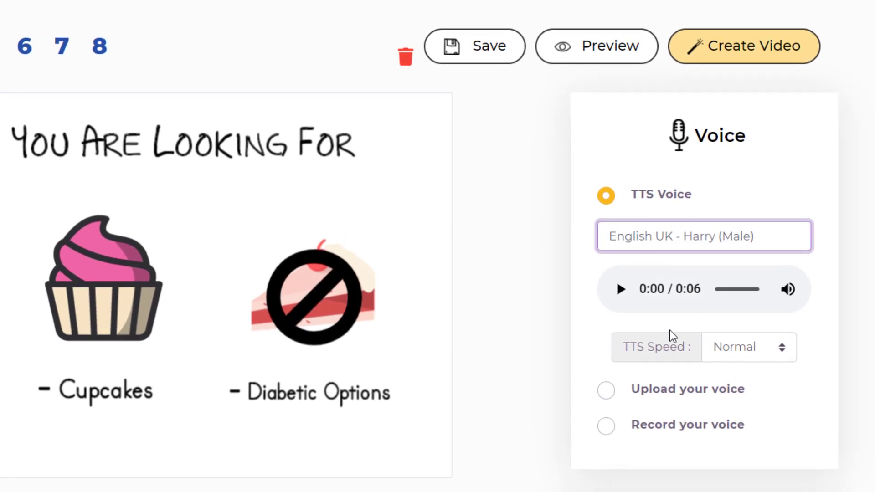
mouse_move(668, 337)
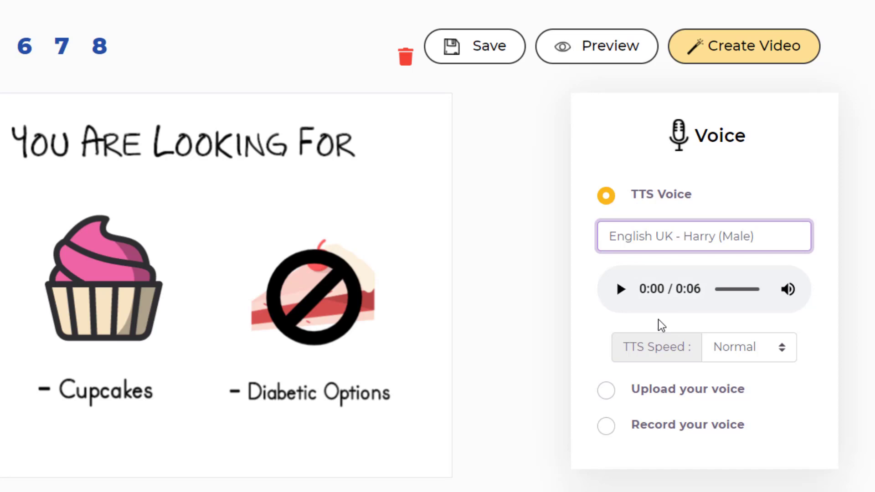
mouse_move(699, 311)
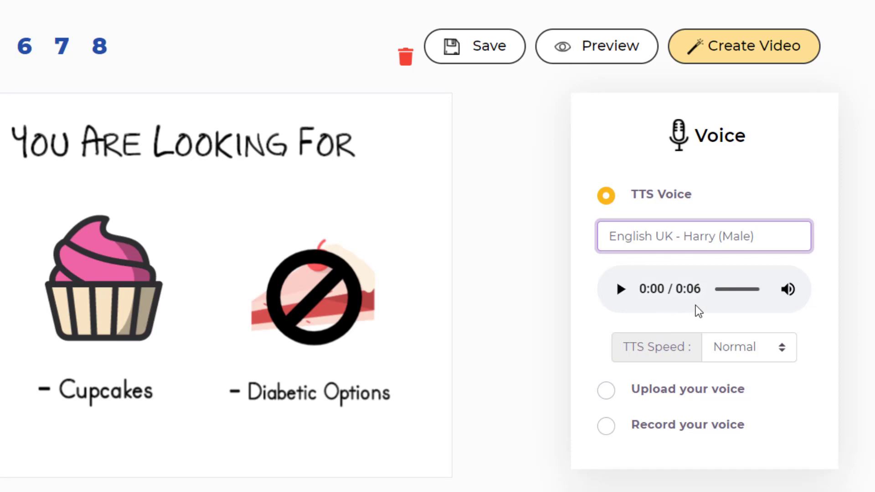
mouse_move(721, 330)
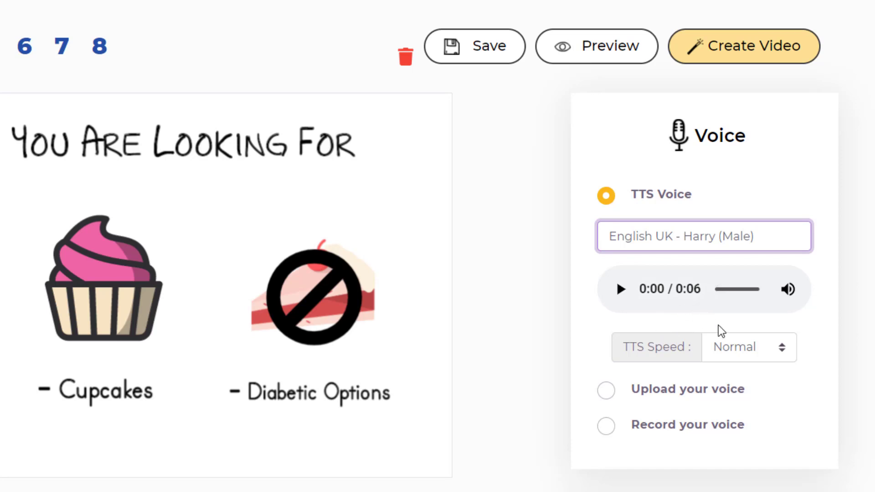
mouse_move(755, 355)
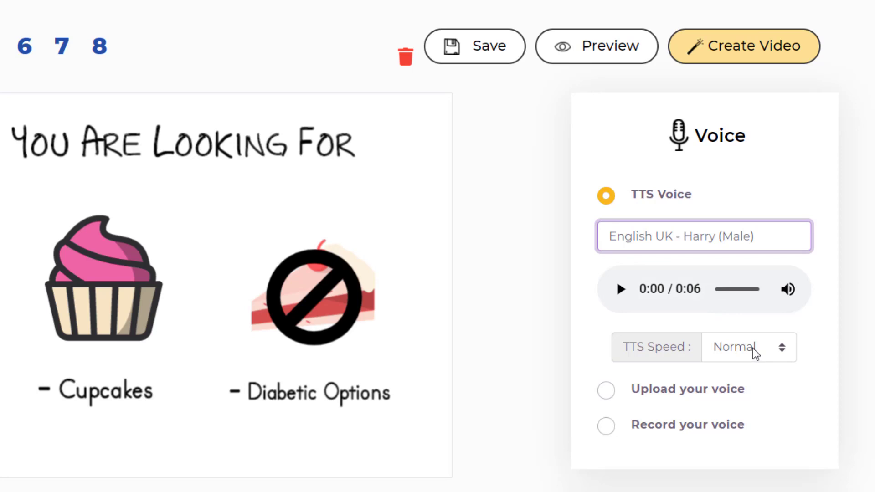
click(748, 346)
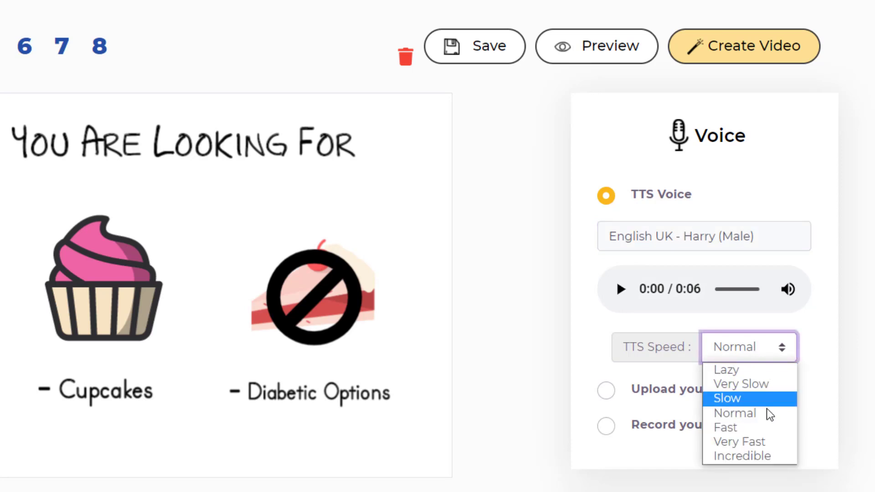
mouse_move(734, 413)
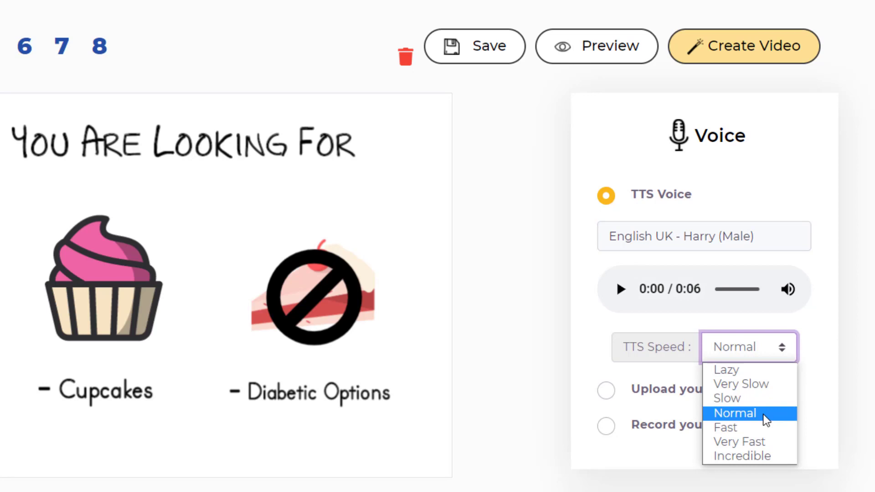
mouse_move(740, 383)
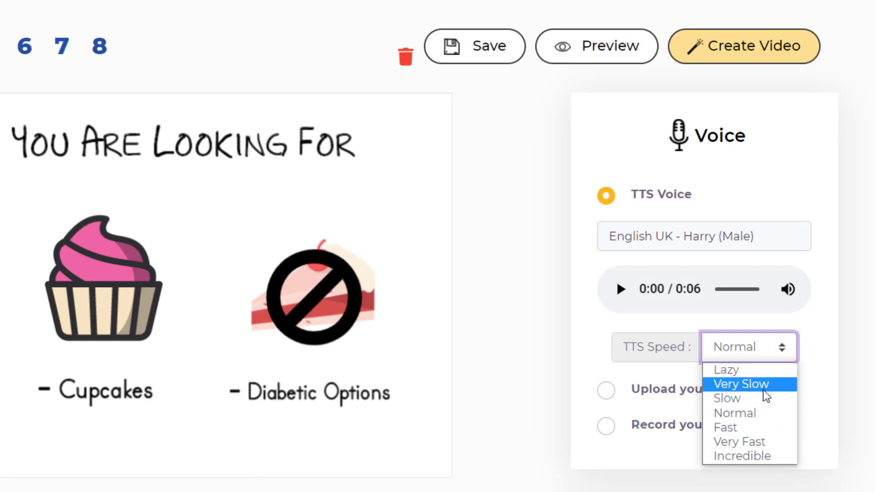
mouse_move(726, 398)
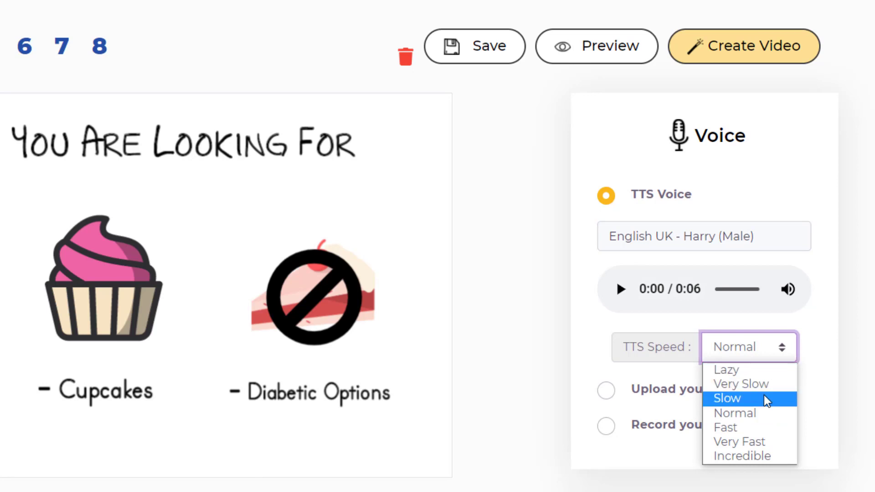
mouse_move(740, 383)
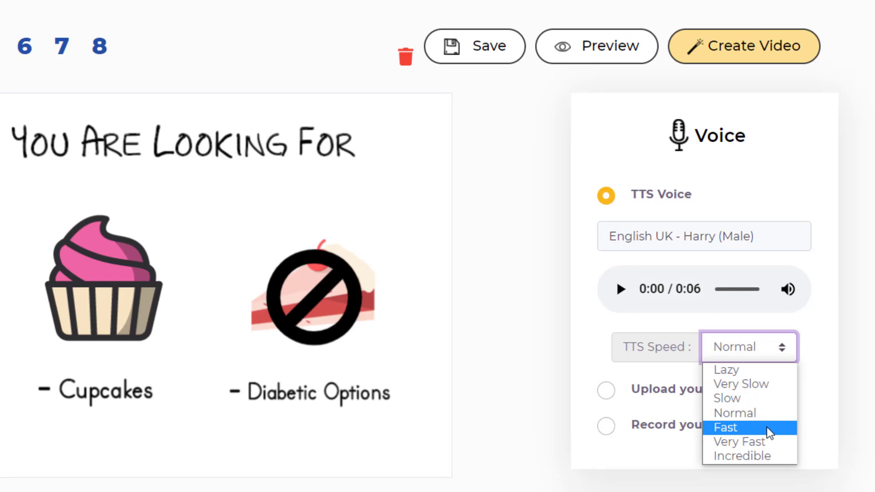
mouse_move(737, 441)
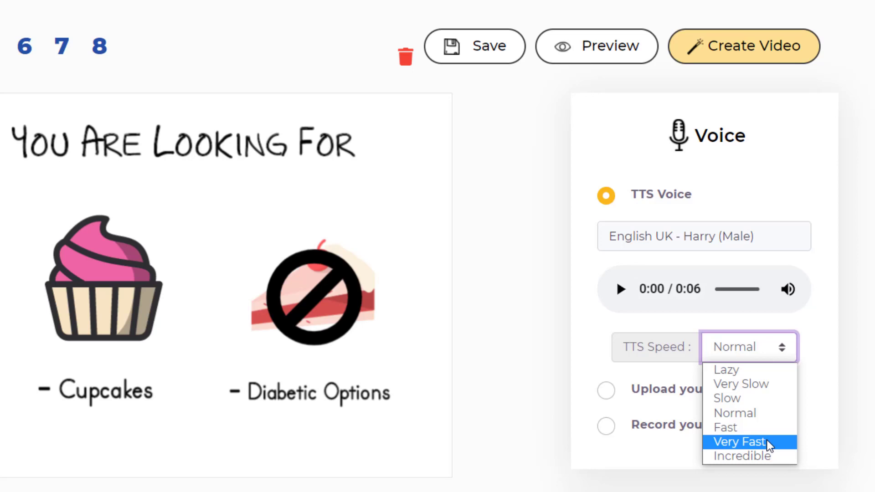
mouse_move(737, 456)
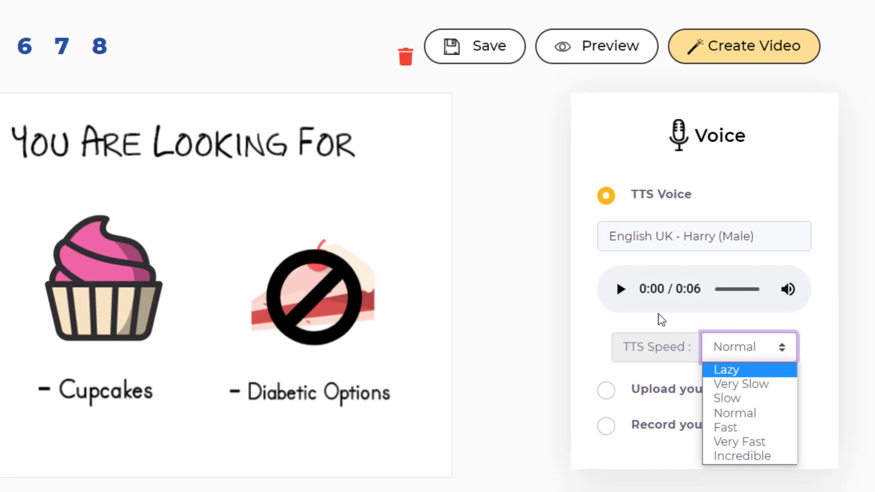
mouse_move(696, 308)
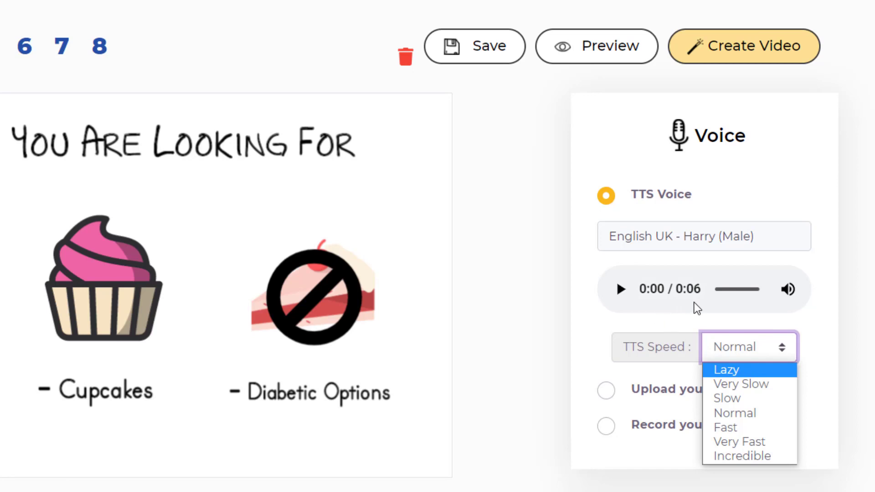
mouse_move(750, 372)
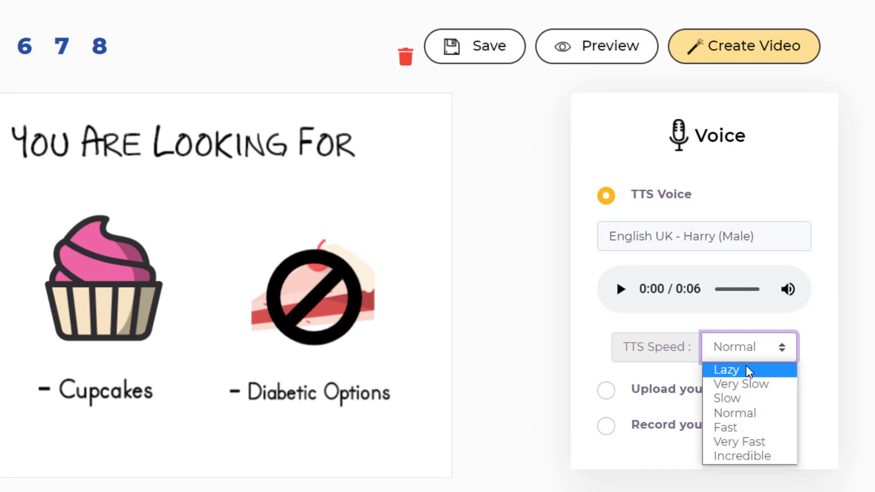
Set the TTS speed to Lazy, then change it to Incredible
click(726, 369)
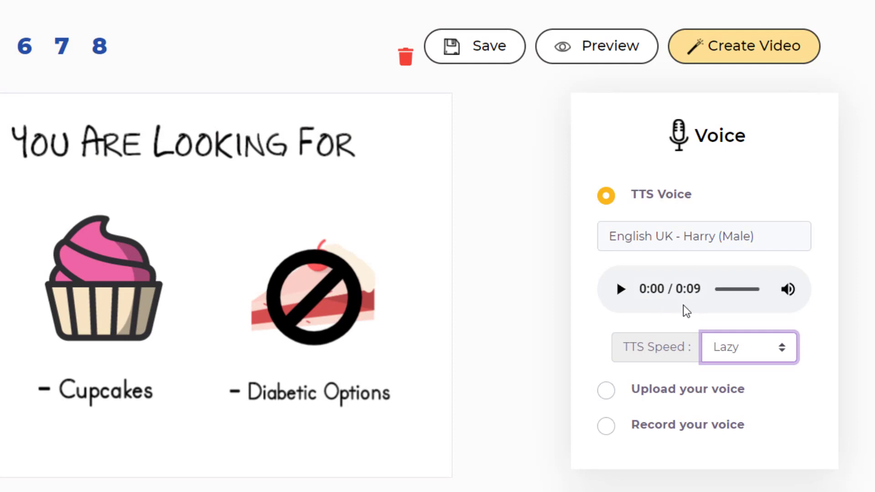
mouse_move(663, 317)
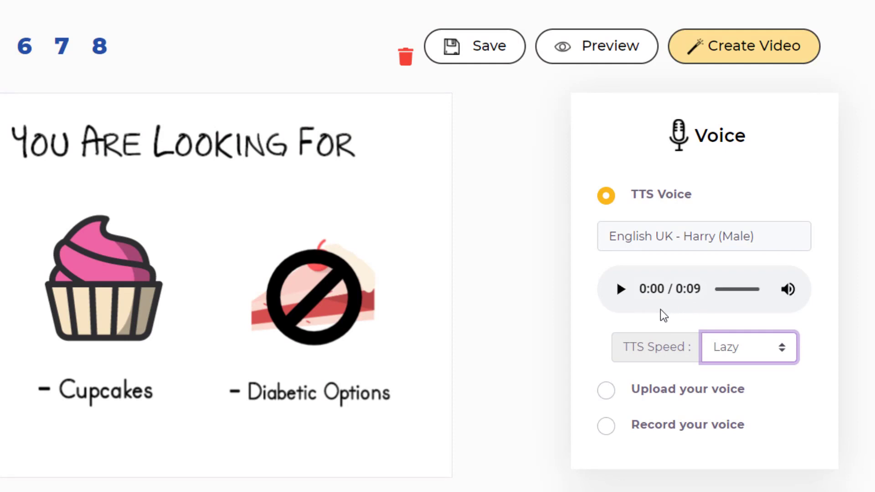
mouse_move(685, 312)
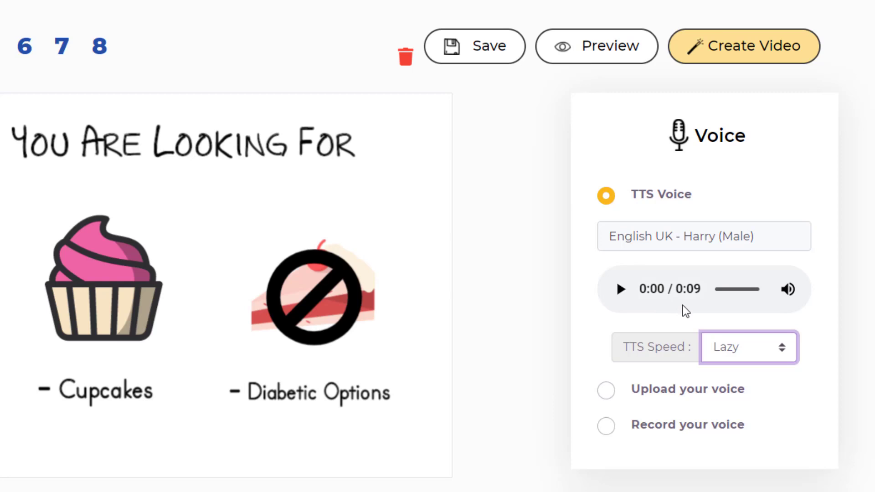
click(748, 347)
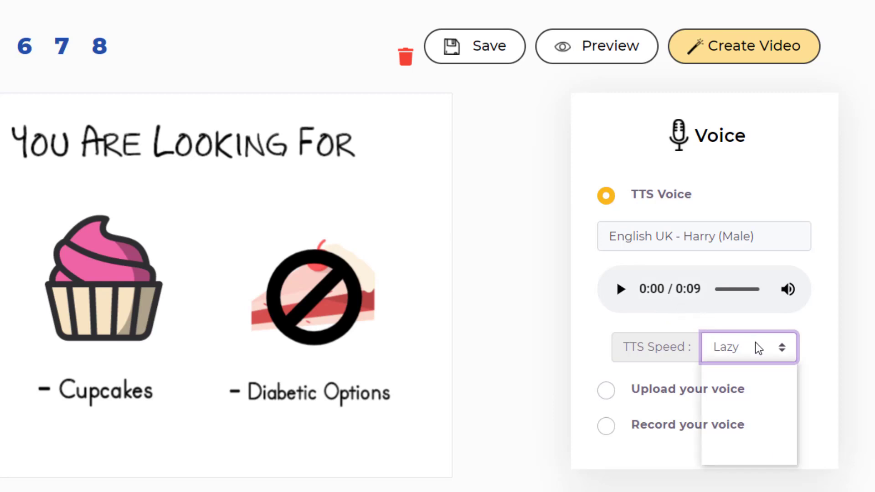
click(747, 348)
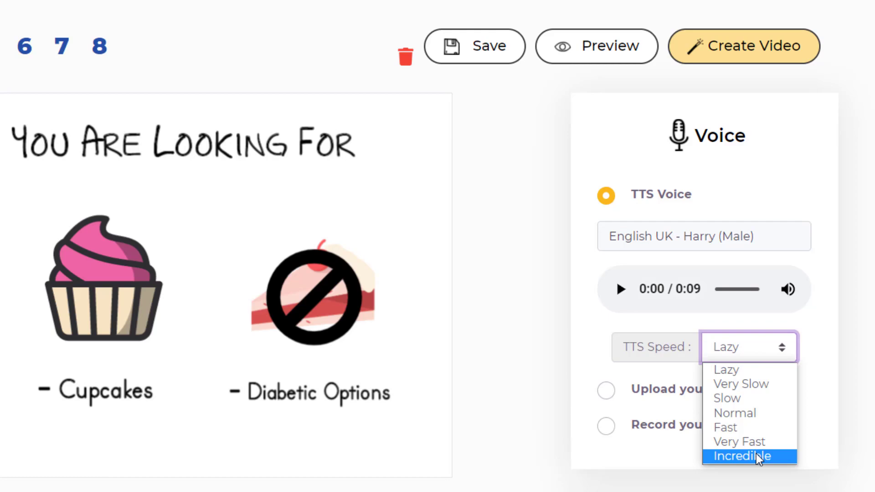
click(740, 455)
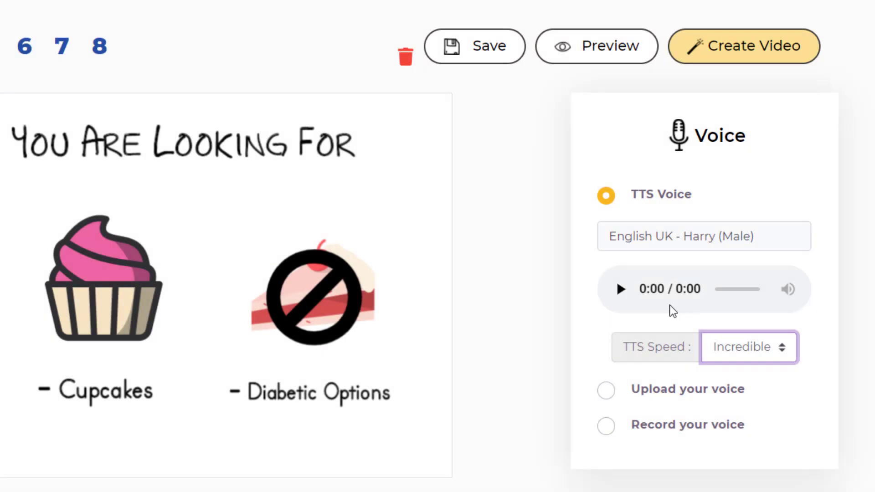